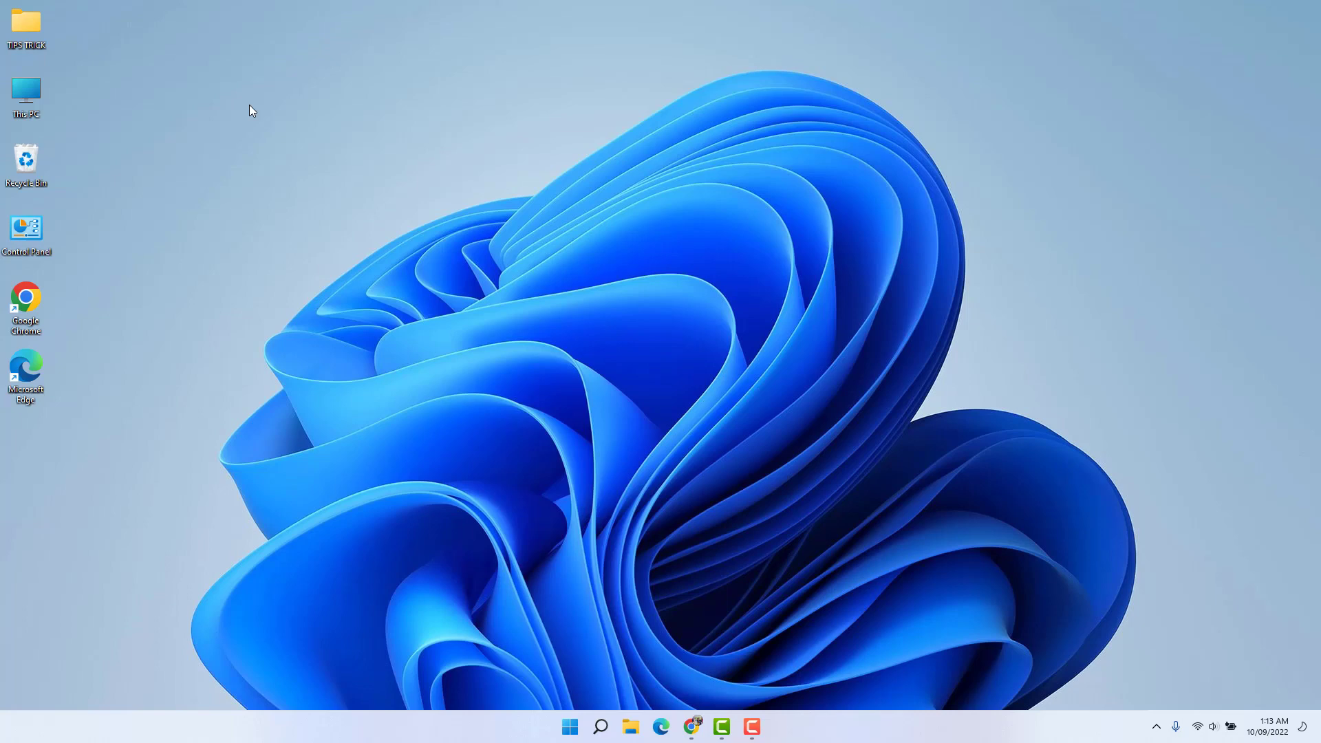
{"action": "mouse_move", "coordinate": [496, 721]}
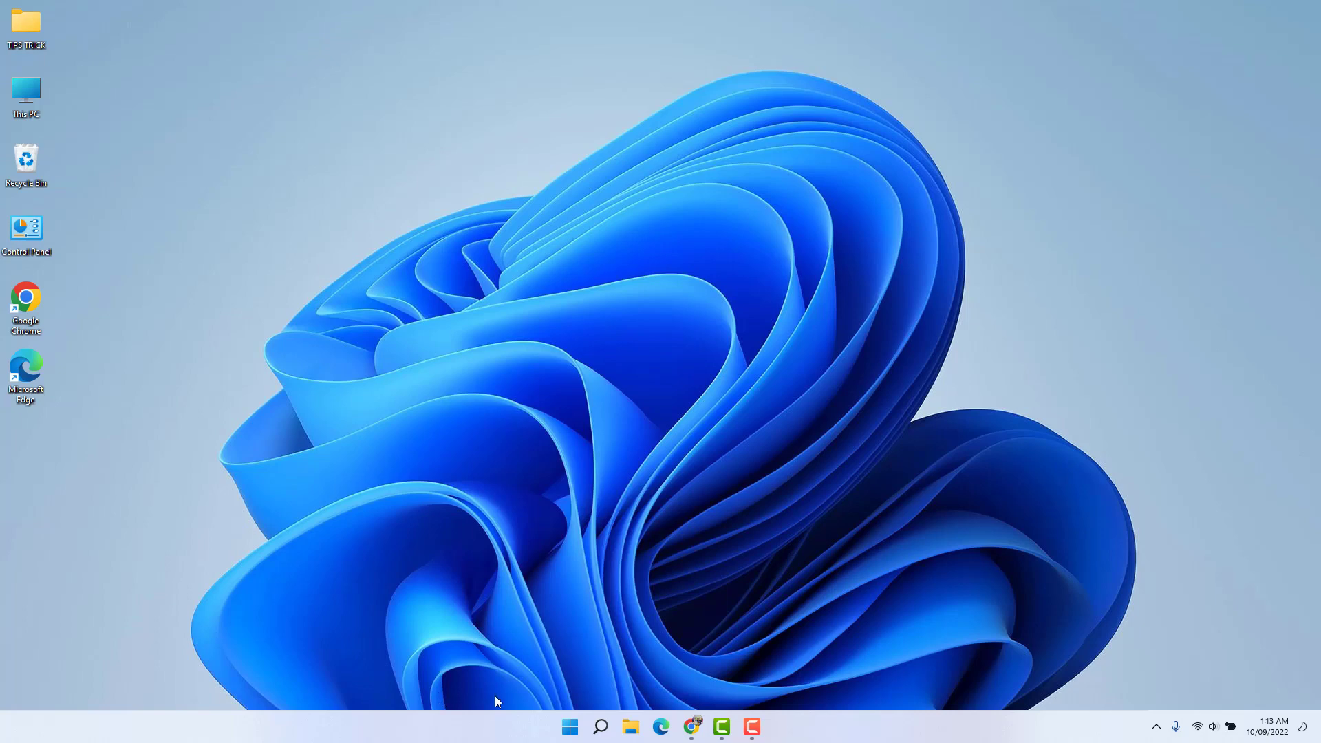
Open Windows Settings from the Start right-click menu and go to Accounts
{"action": "right_click", "coordinate": [569, 725]}
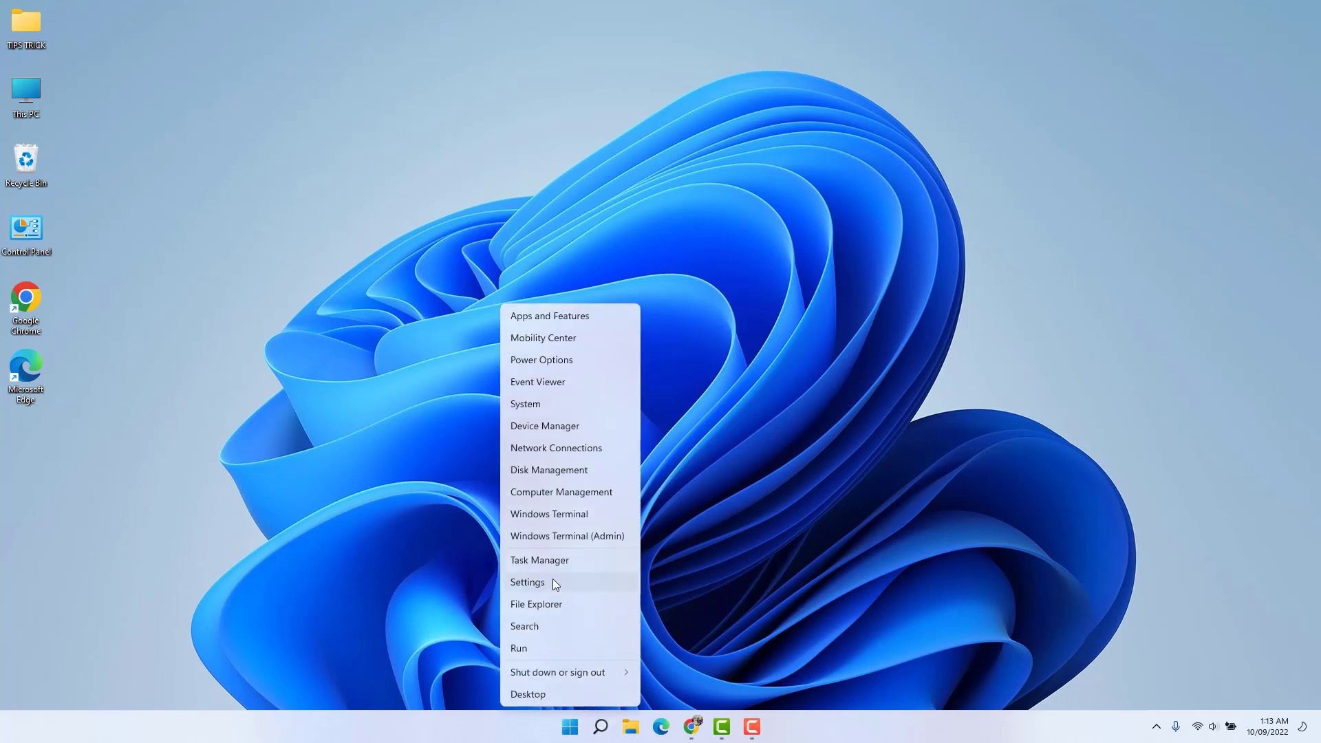
{"action": "left_click", "coordinate": [527, 582]}
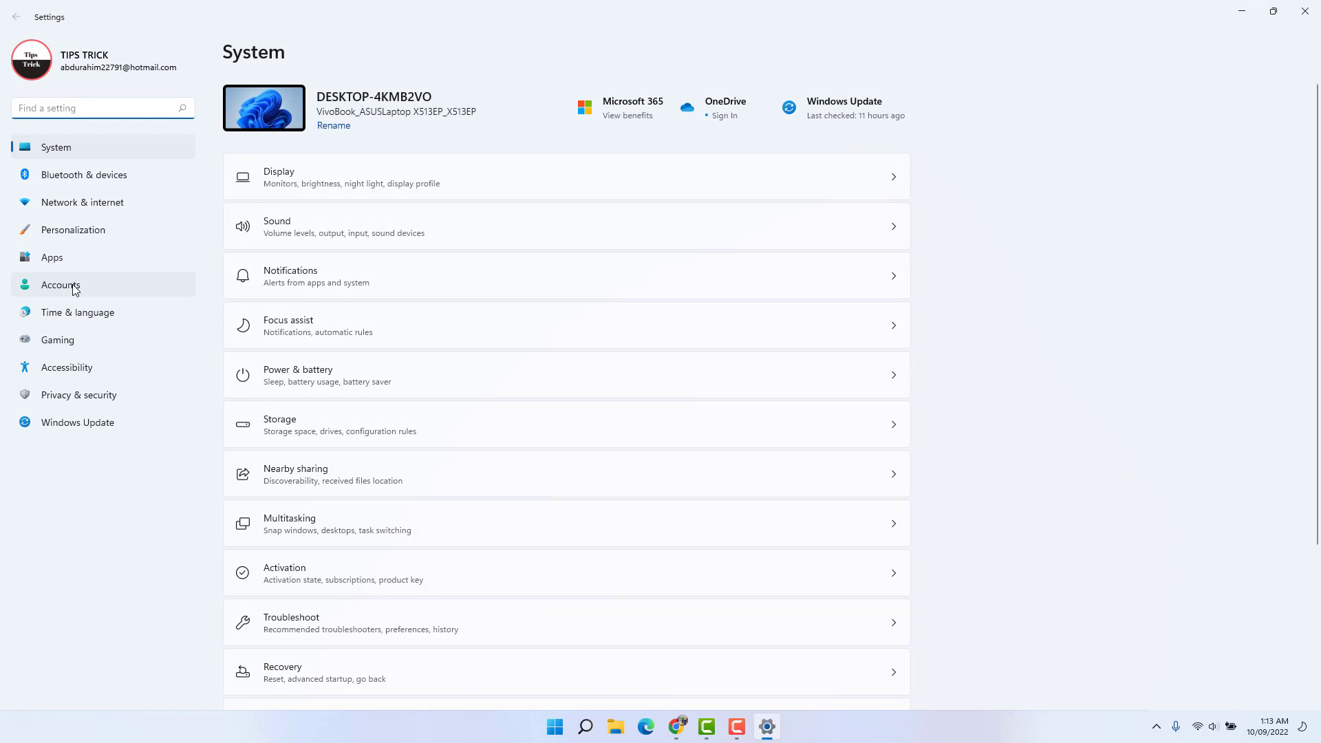
{"action": "left_click", "coordinate": [61, 285]}
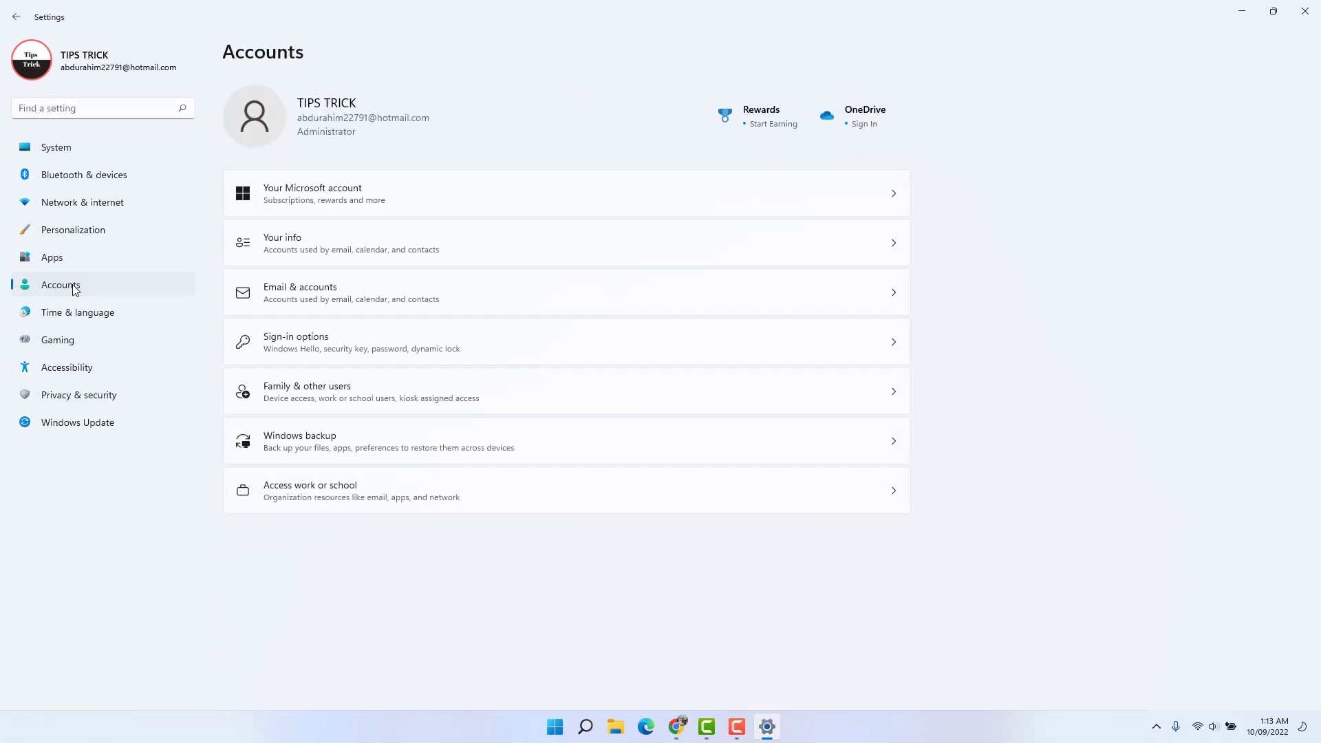
{"action": "mouse_move", "coordinate": [326, 408]}
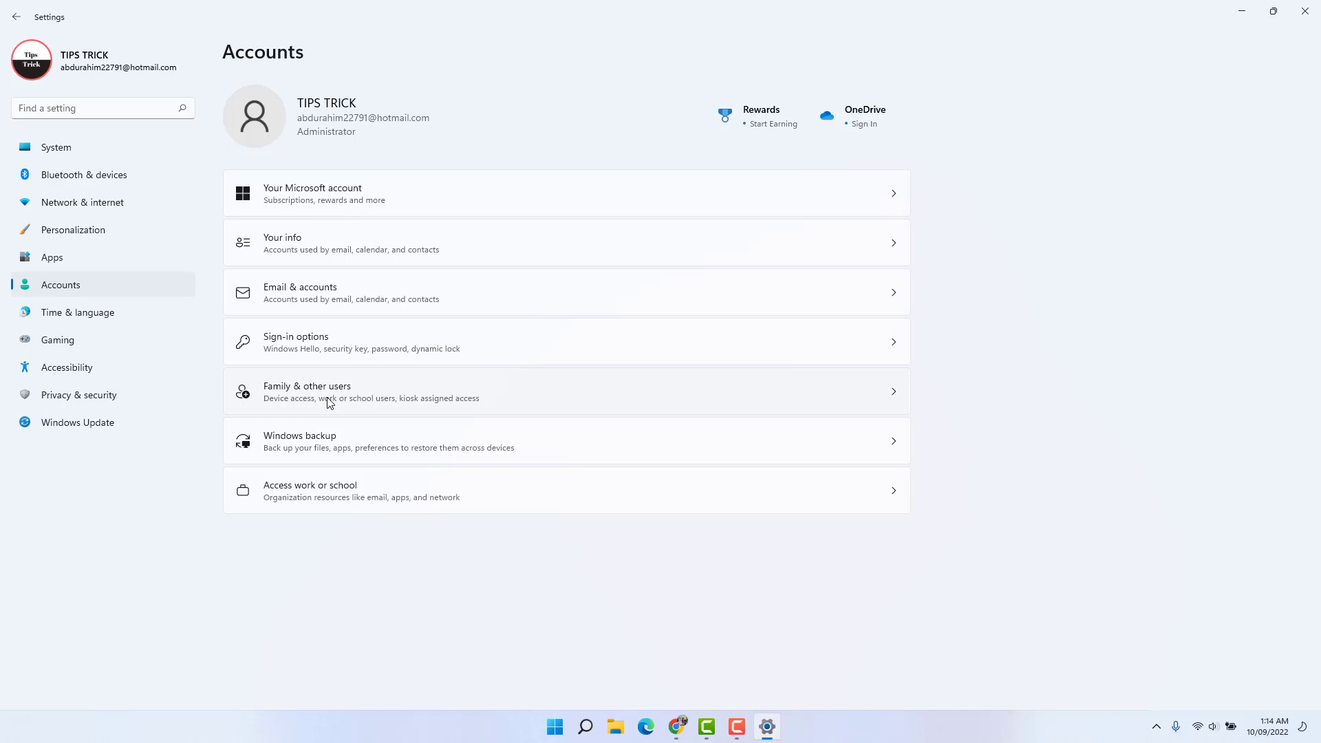
Under Family & other users, start adding another user to this PC
{"action": "left_click", "coordinate": [337, 391]}
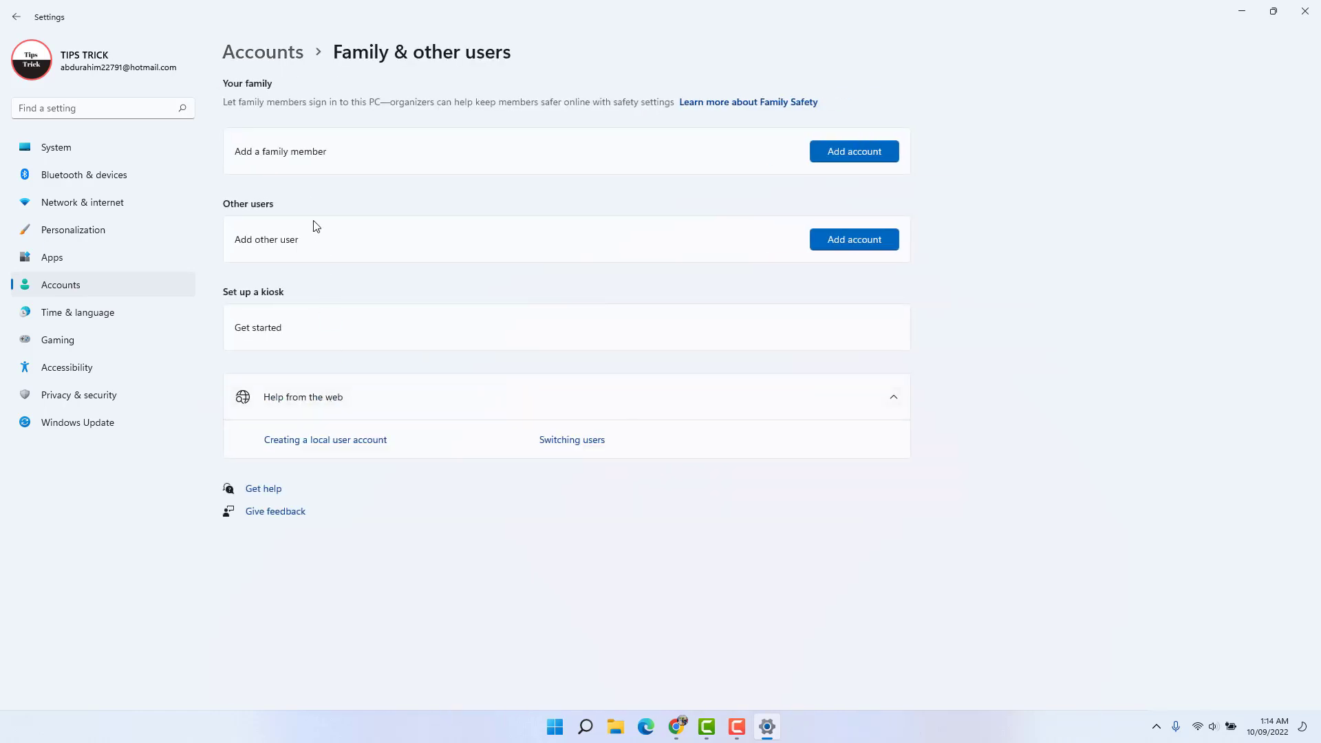
{"action": "mouse_move", "coordinate": [257, 214]}
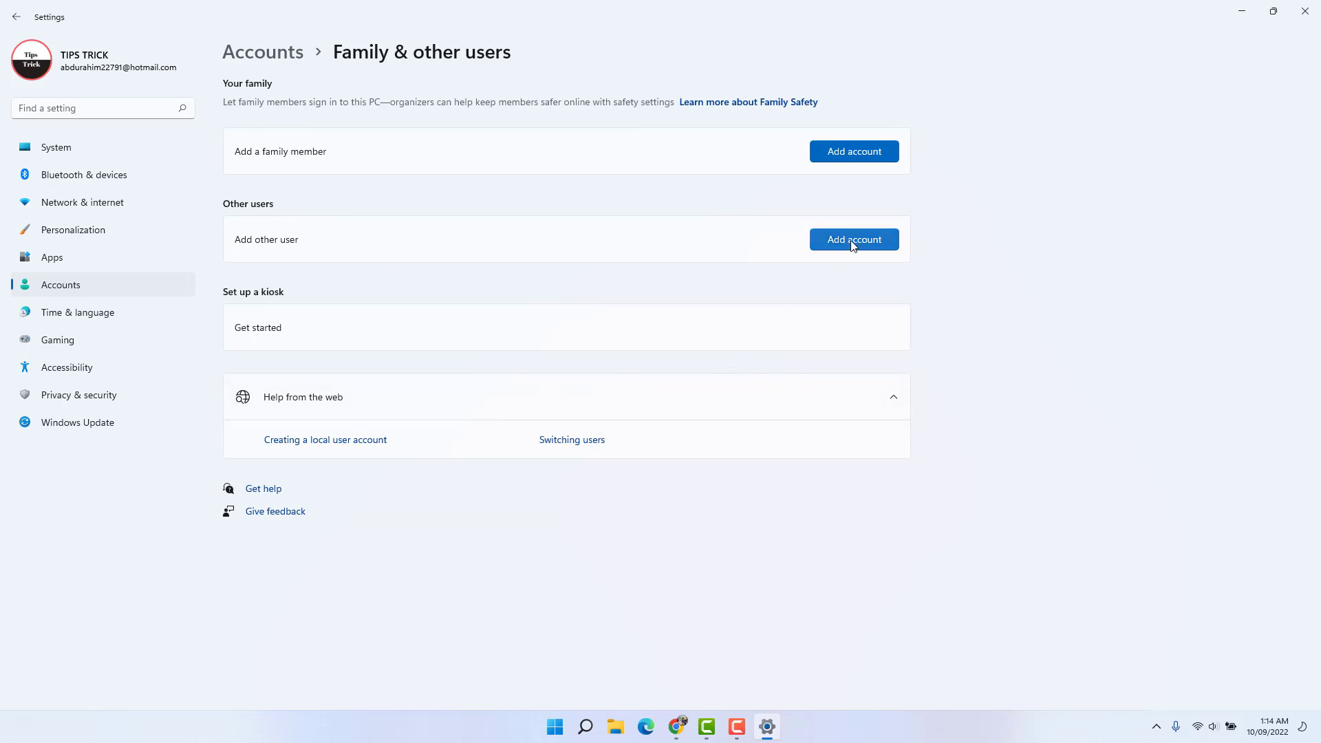
{"action": "left_click", "coordinate": [853, 239]}
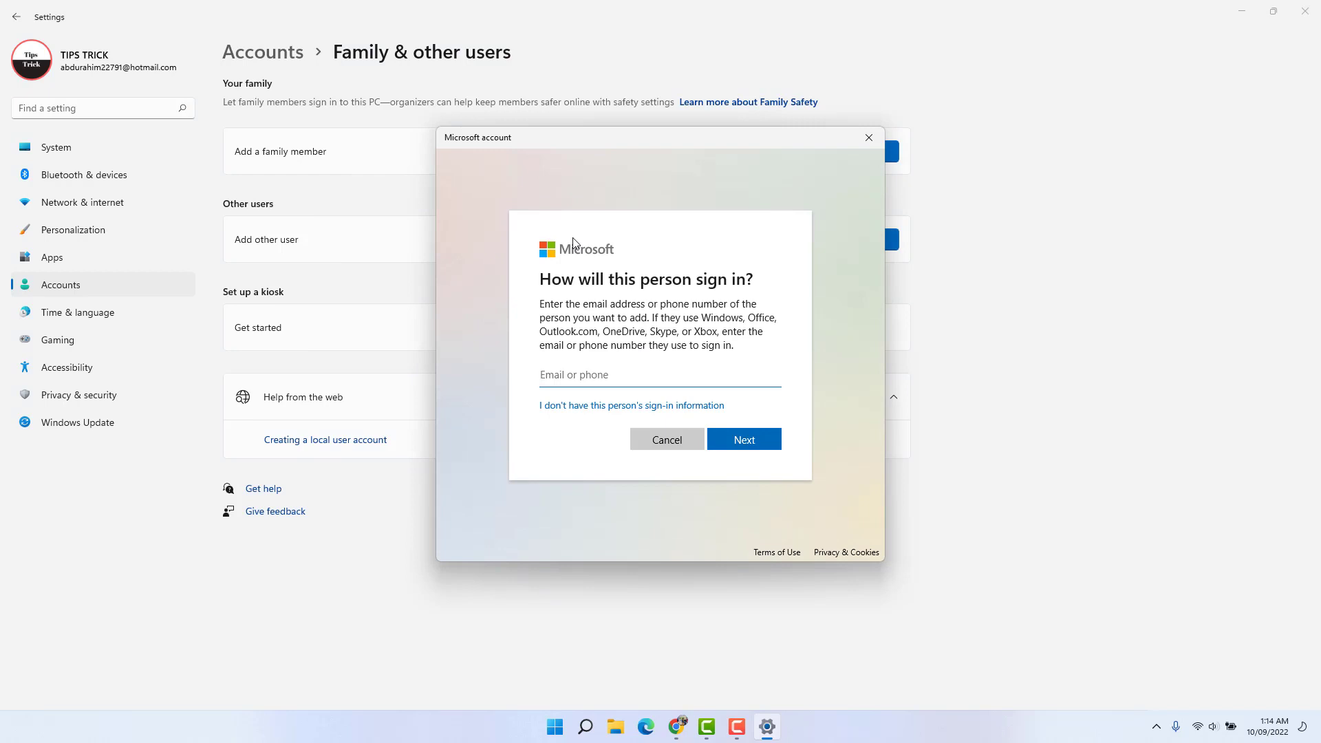
{"action": "mouse_move", "coordinate": [550, 250]}
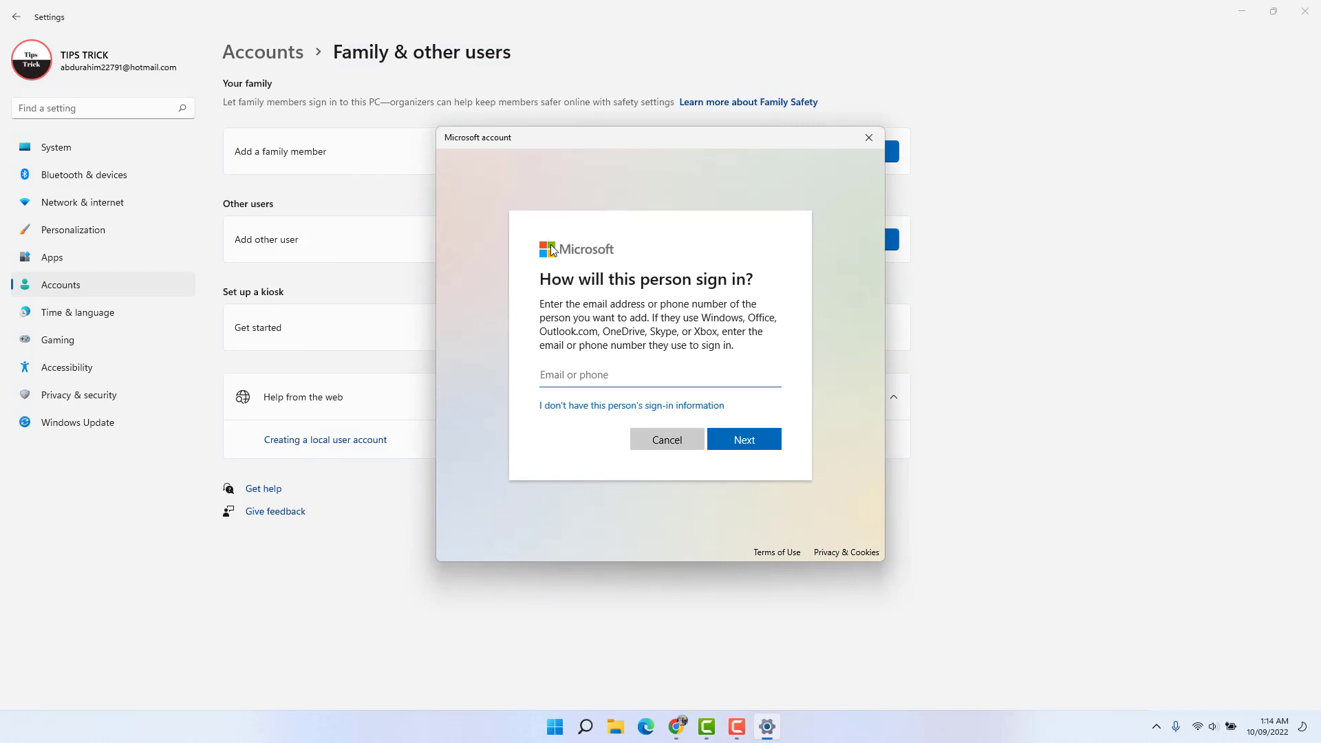
{"action": "mouse_move", "coordinate": [528, 269]}
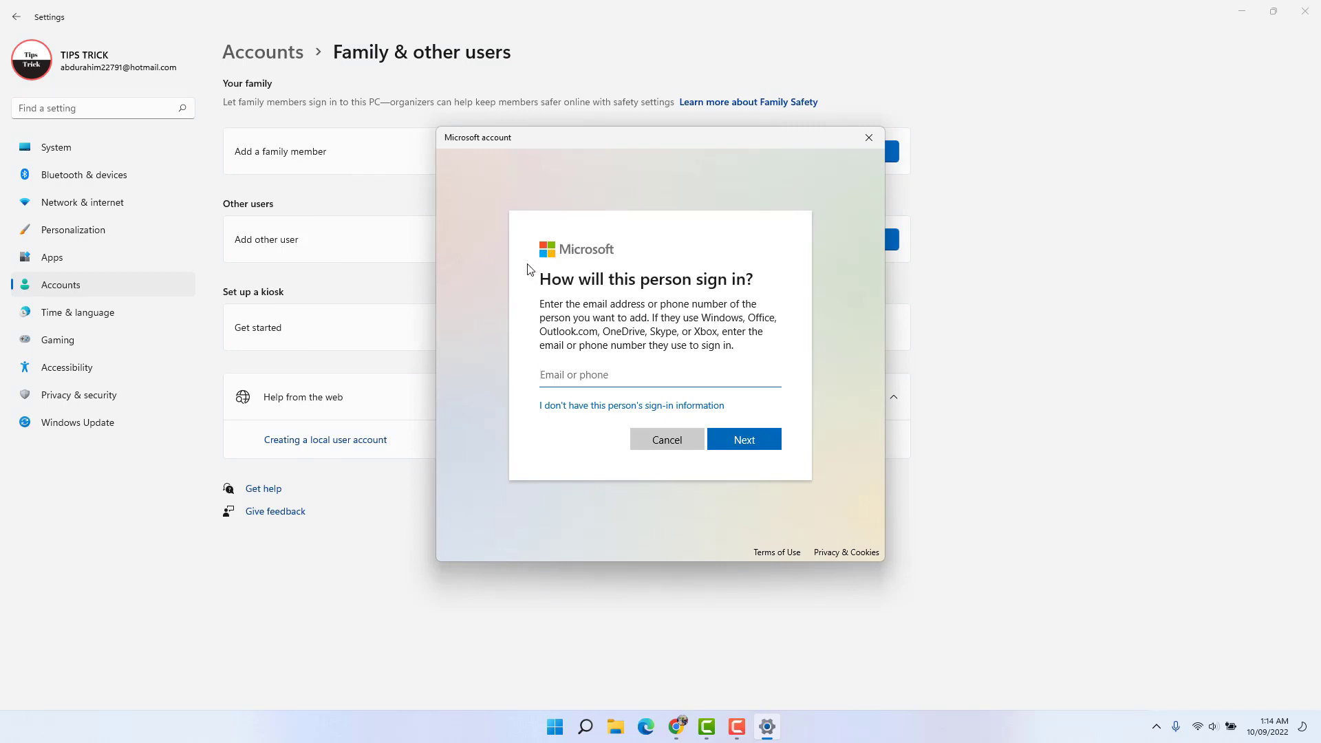
{"action": "mouse_move", "coordinate": [583, 416]}
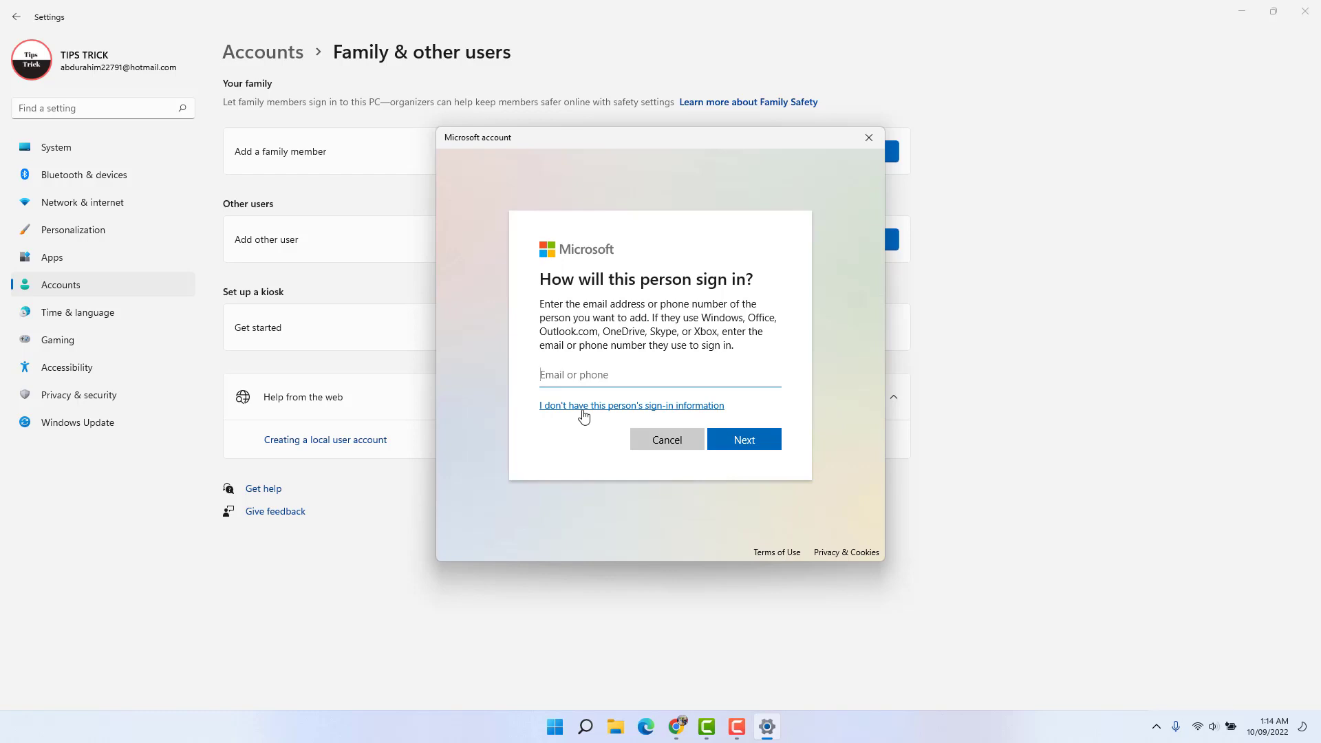
Skip the sign-in information and choose to add a user without a Microsoft account
{"action": "left_click", "coordinate": [631, 405]}
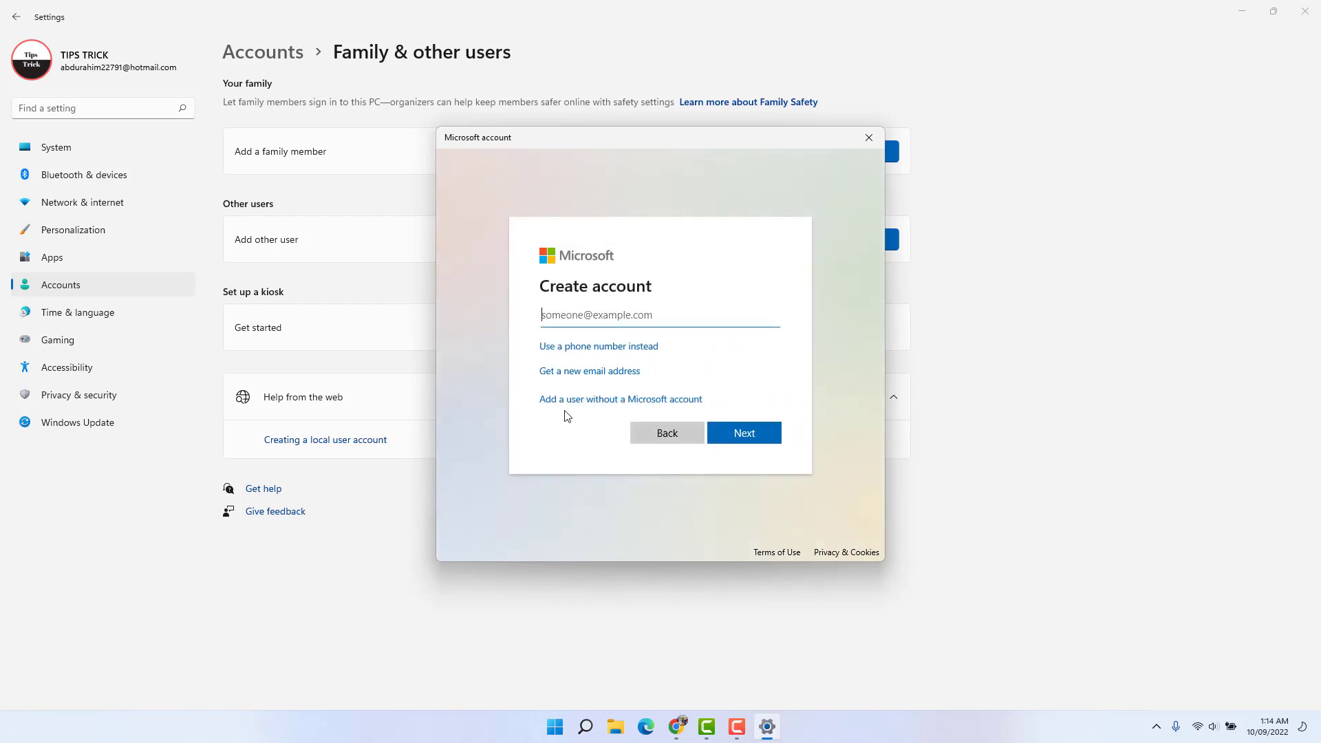
{"action": "mouse_move", "coordinate": [570, 407]}
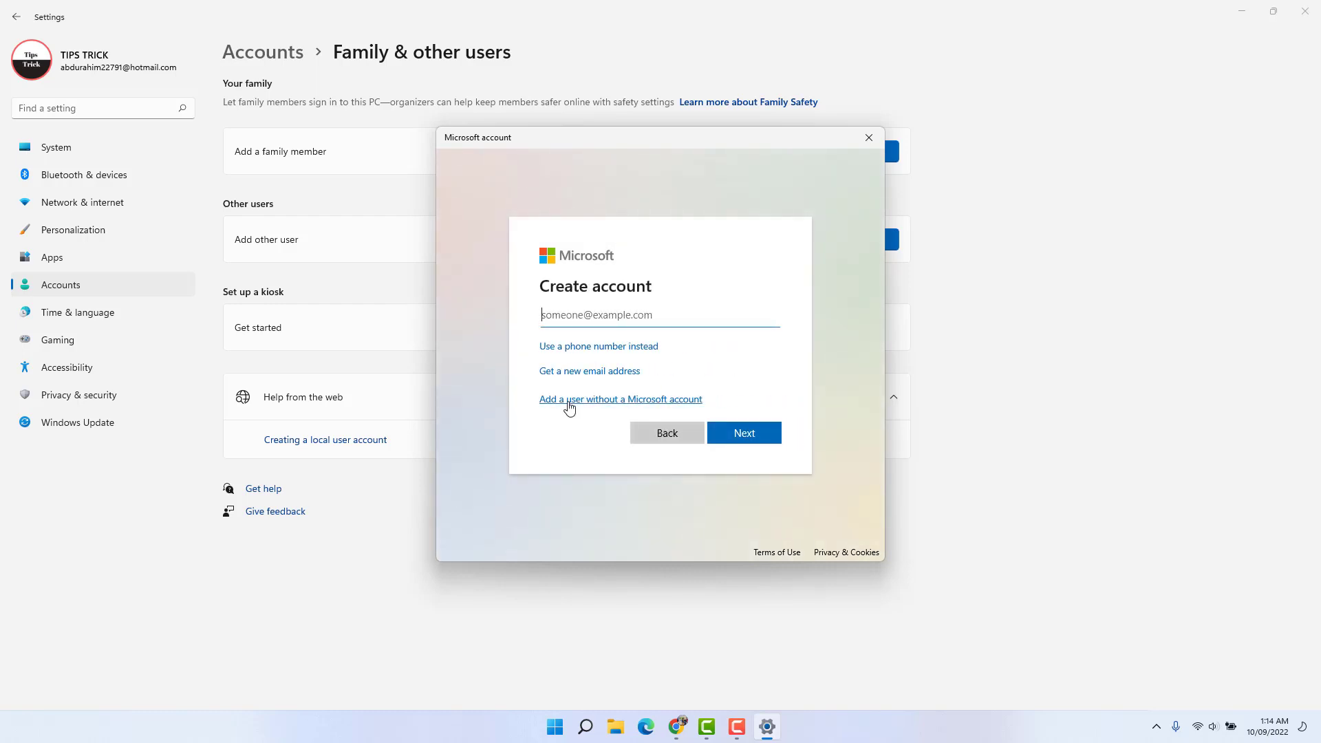
{"action": "left_click", "coordinate": [620, 399]}
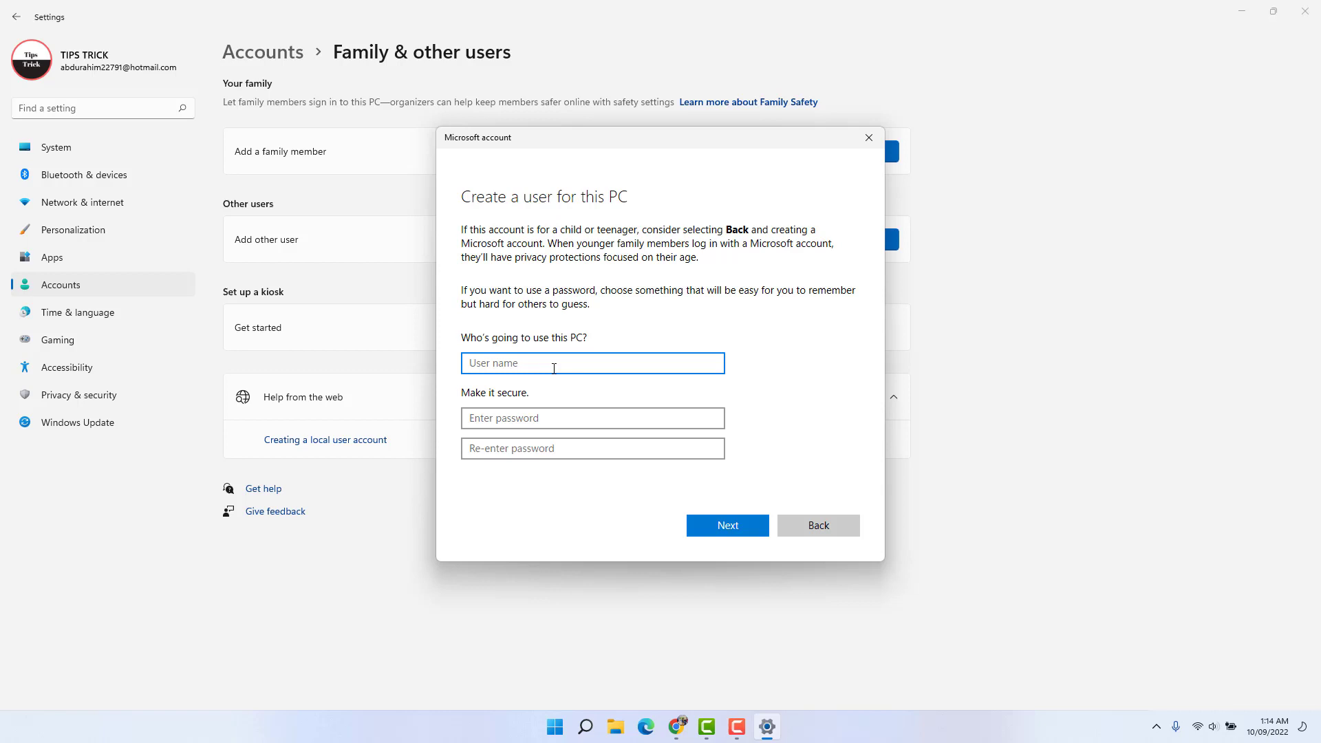
{"action": "mouse_move", "coordinate": [551, 364]}
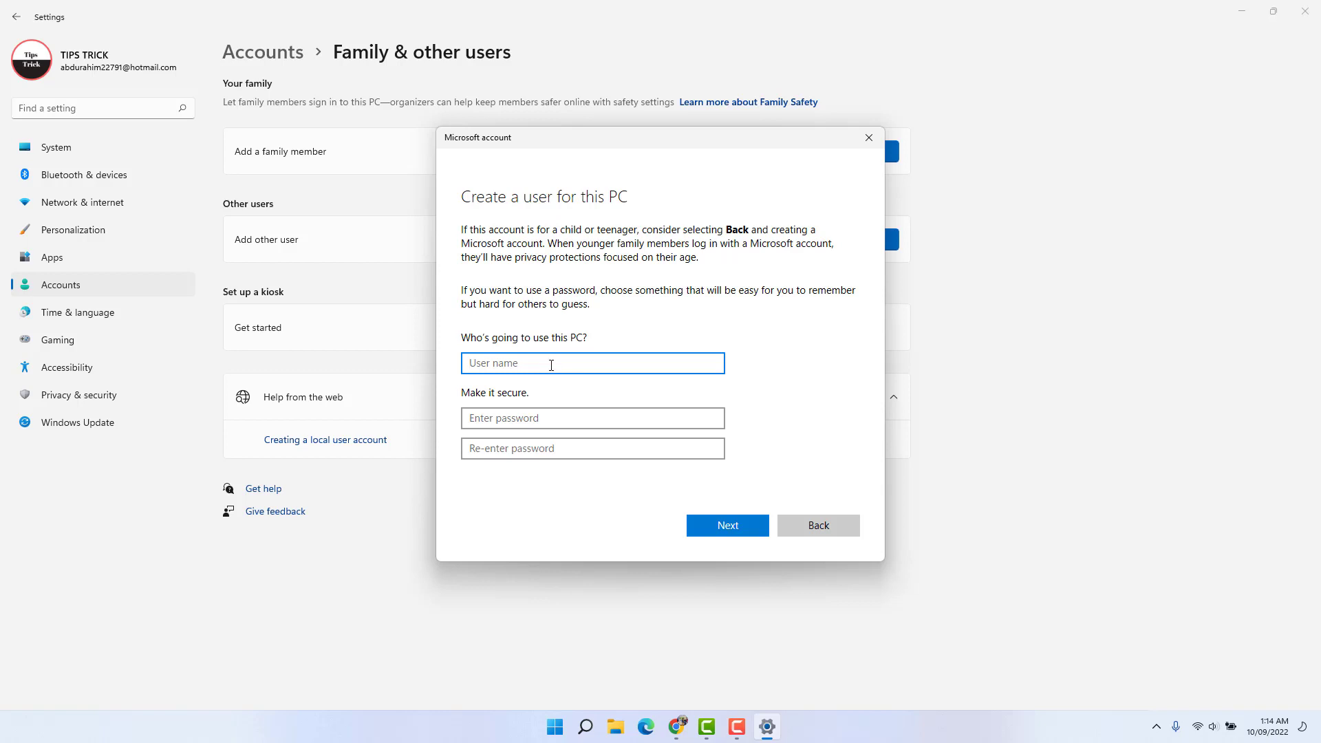
Create the local user 'Guest Accounts' with the password fields left empty
{"action": "type", "text": "G"}
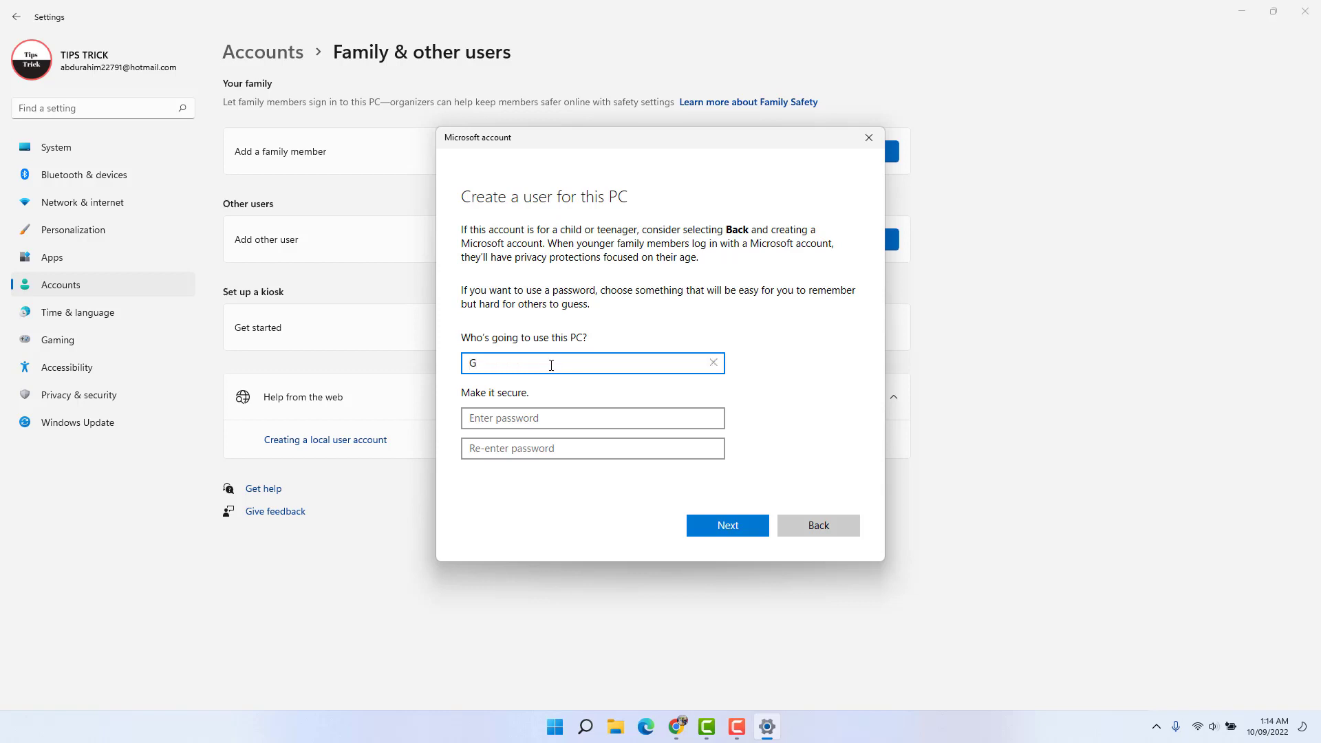
{"action": "type", "text": "uest"}
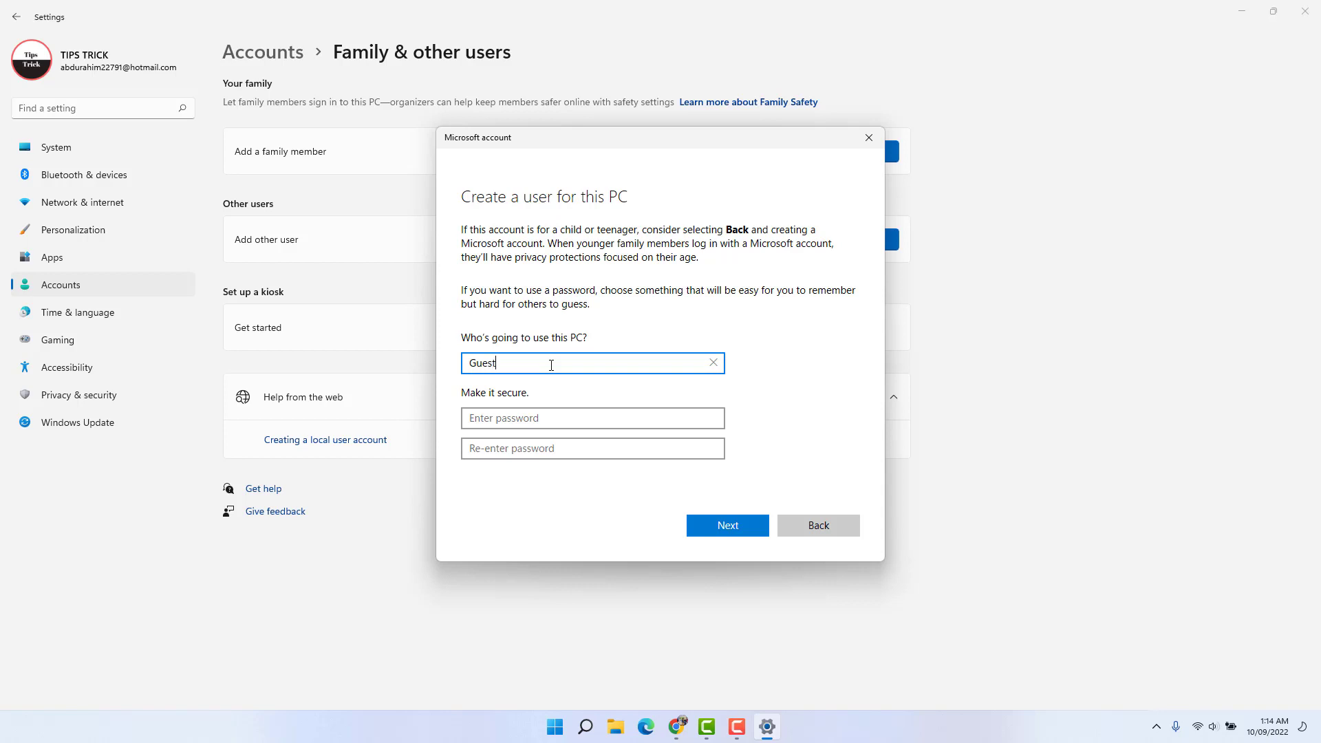
{"action": "type", "text": "Accounts"}
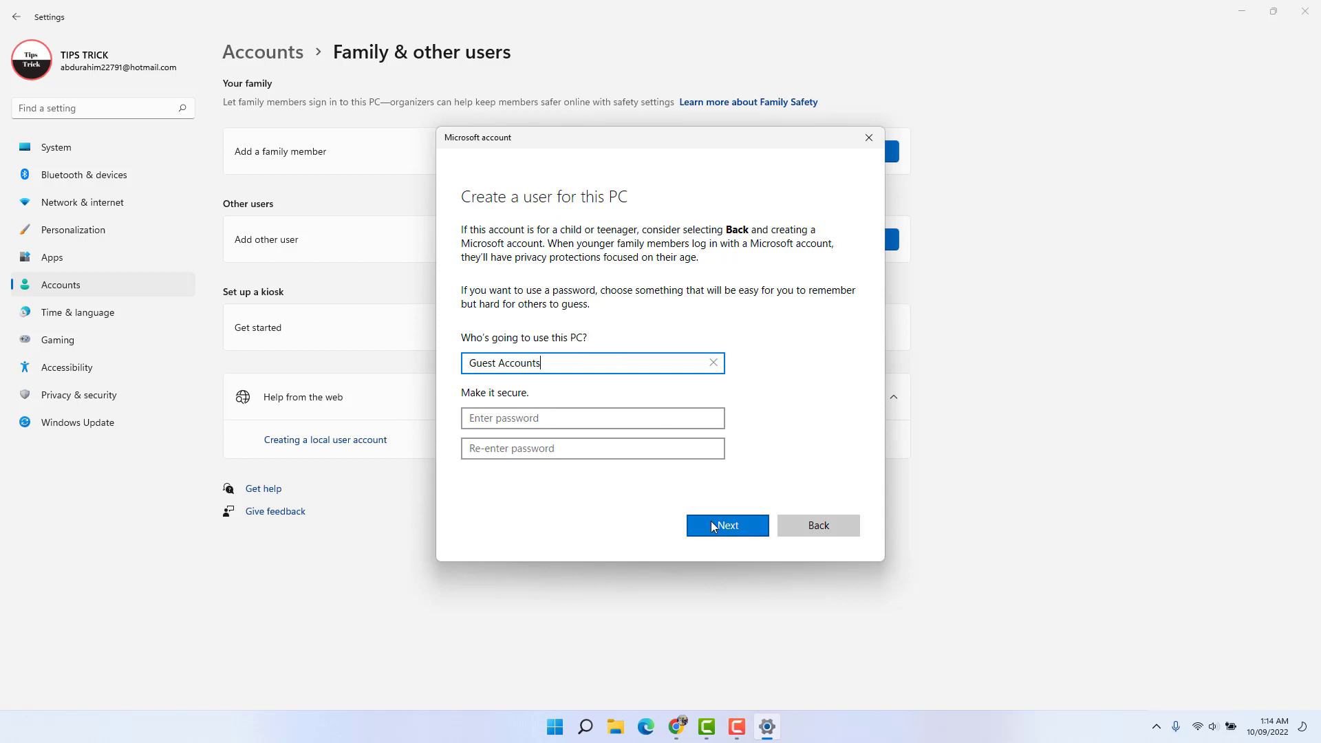
{"action": "left_click", "coordinate": [727, 524]}
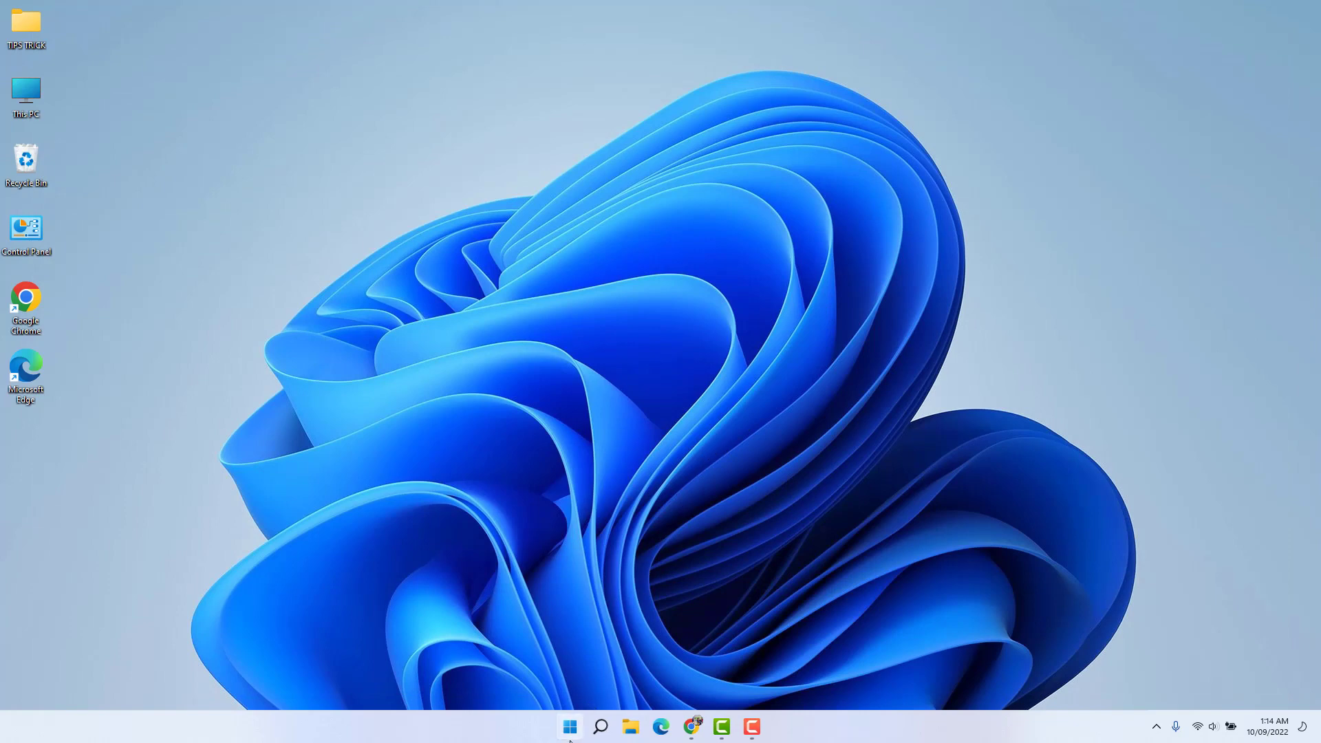
Check the Start menu account list for Guest Accounts, then right-click the desktop
{"action": "left_click", "coordinate": [568, 726]}
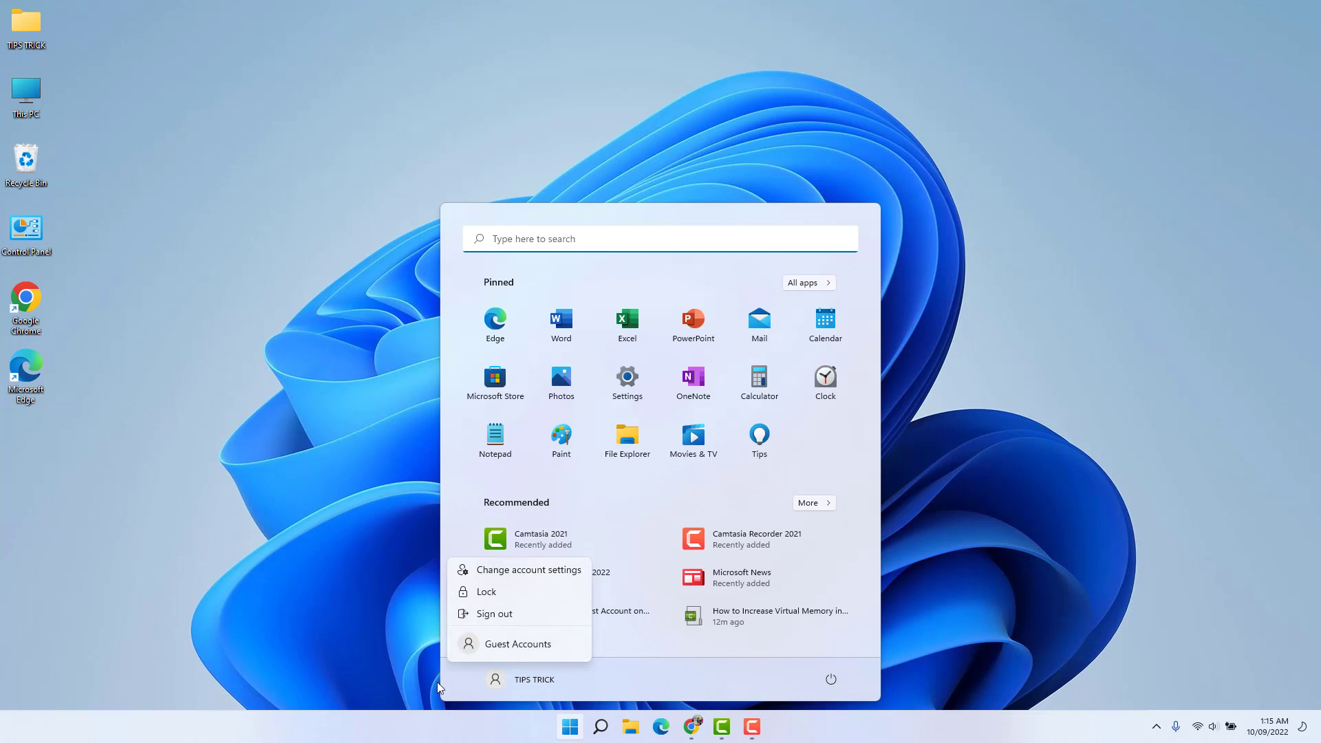
{"action": "left_click", "coordinate": [260, 525]}
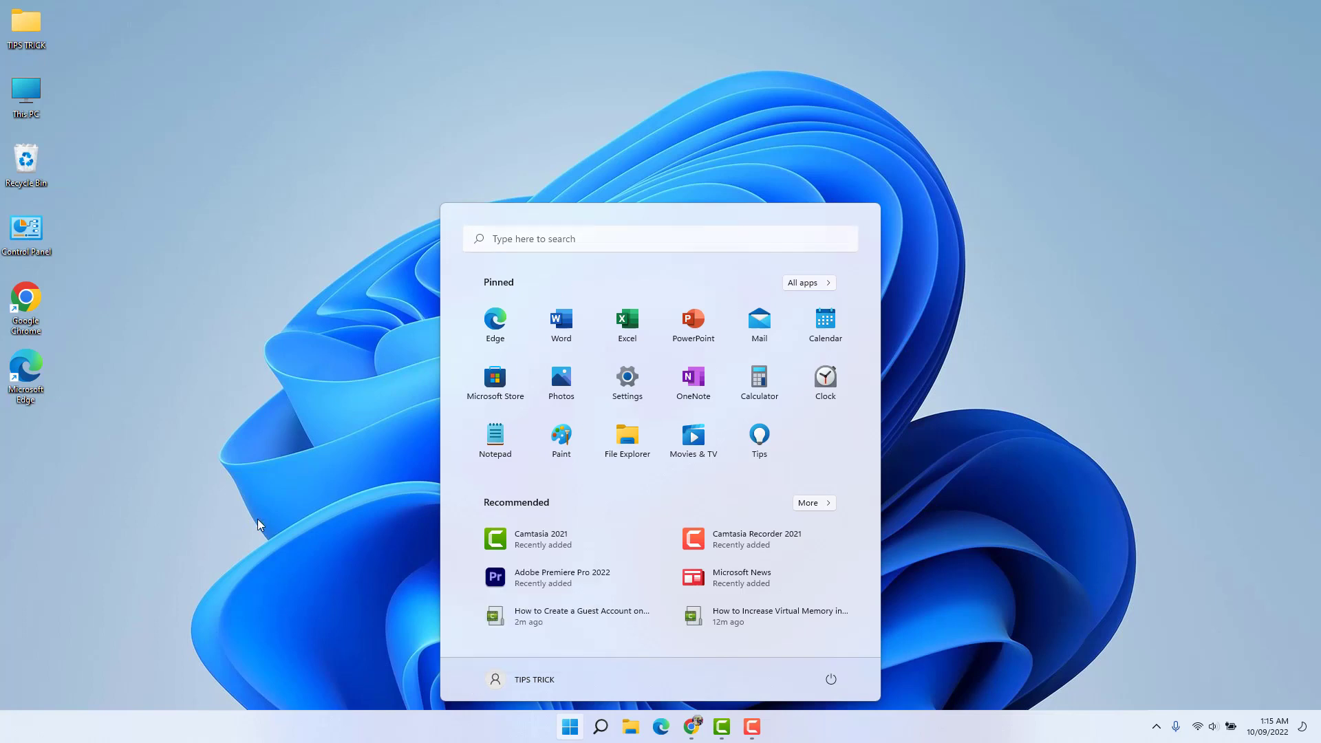
{"action": "right_click", "coordinate": [394, 367]}
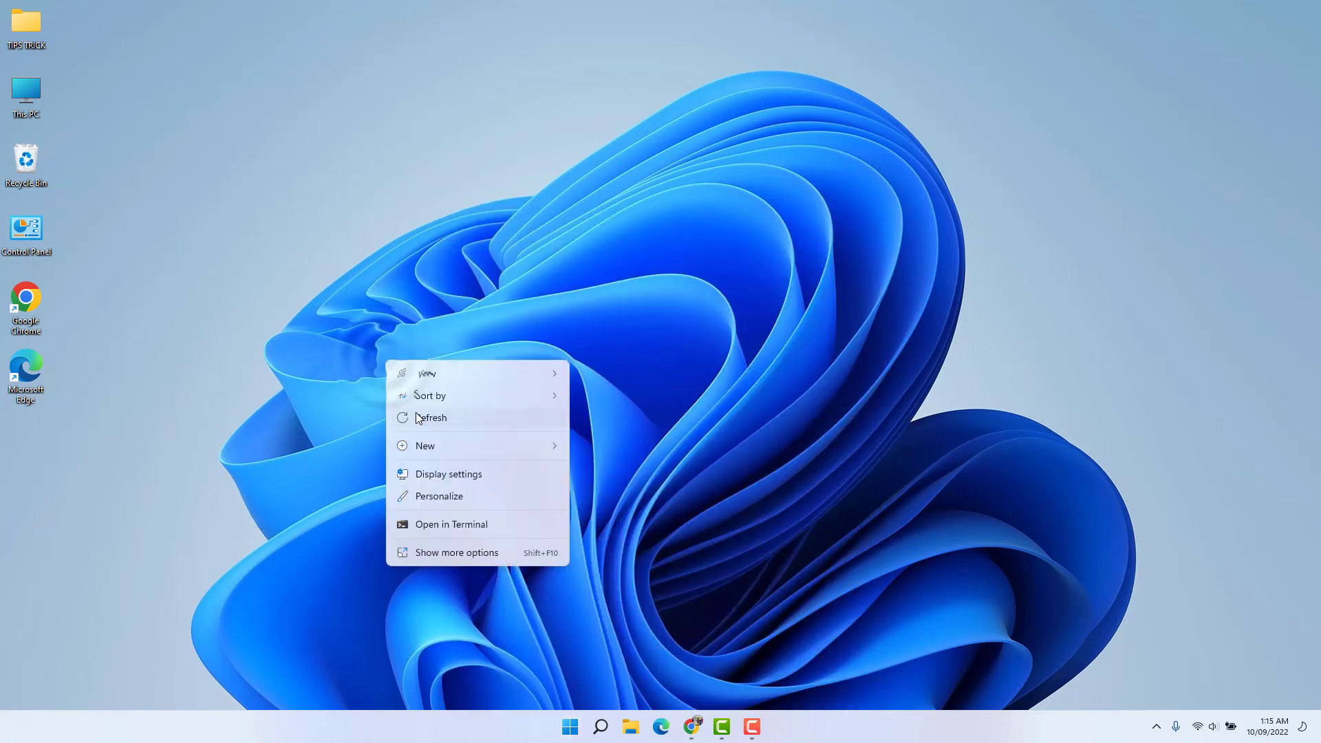